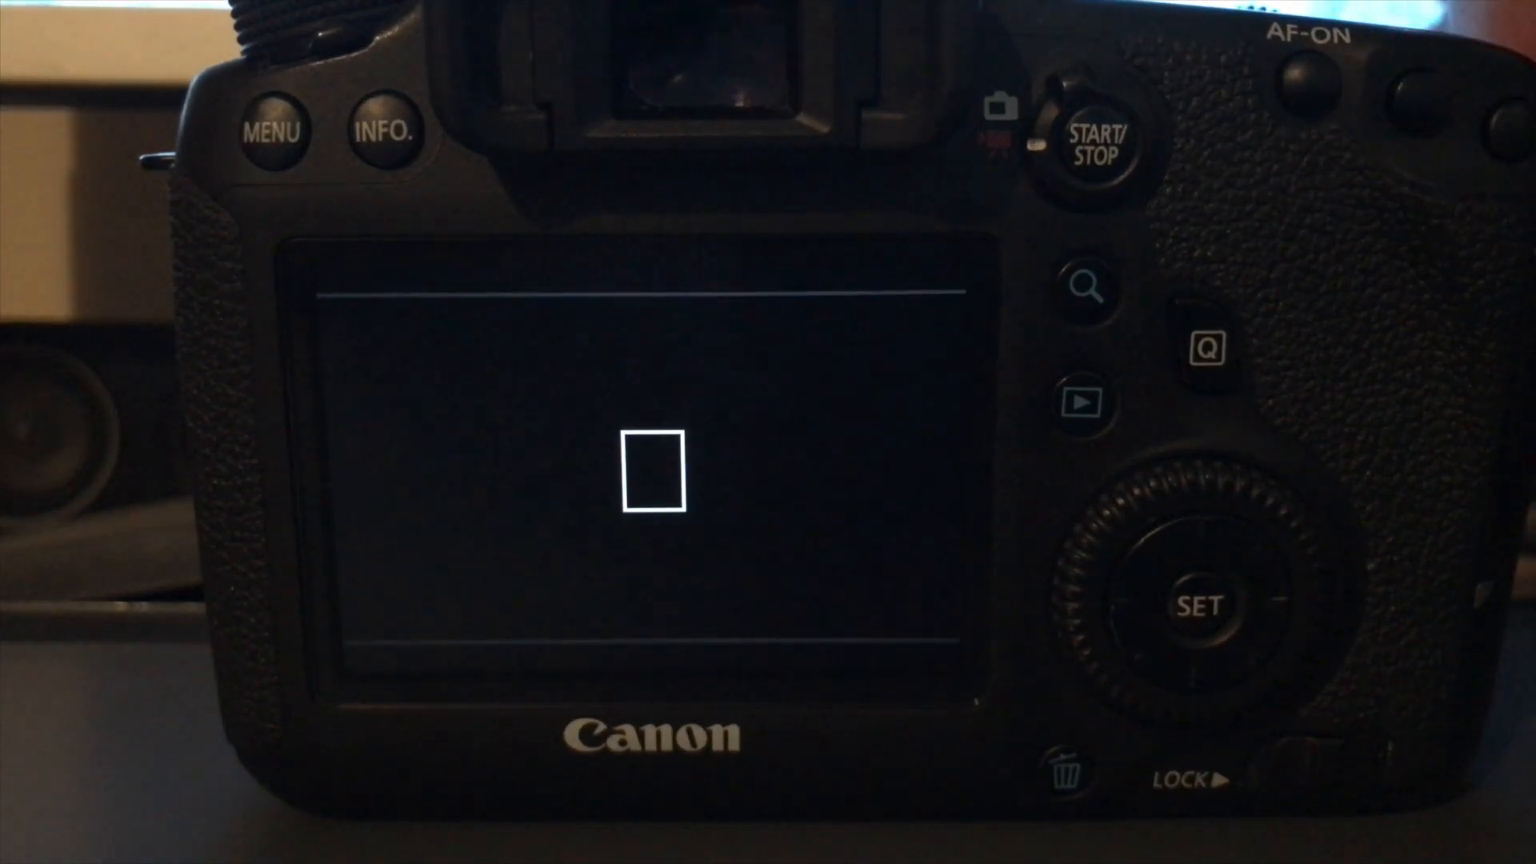
# - Check the camera's Movie rec. size is 1280 at 50 fps ALL-I
pyautogui.click(271, 132)
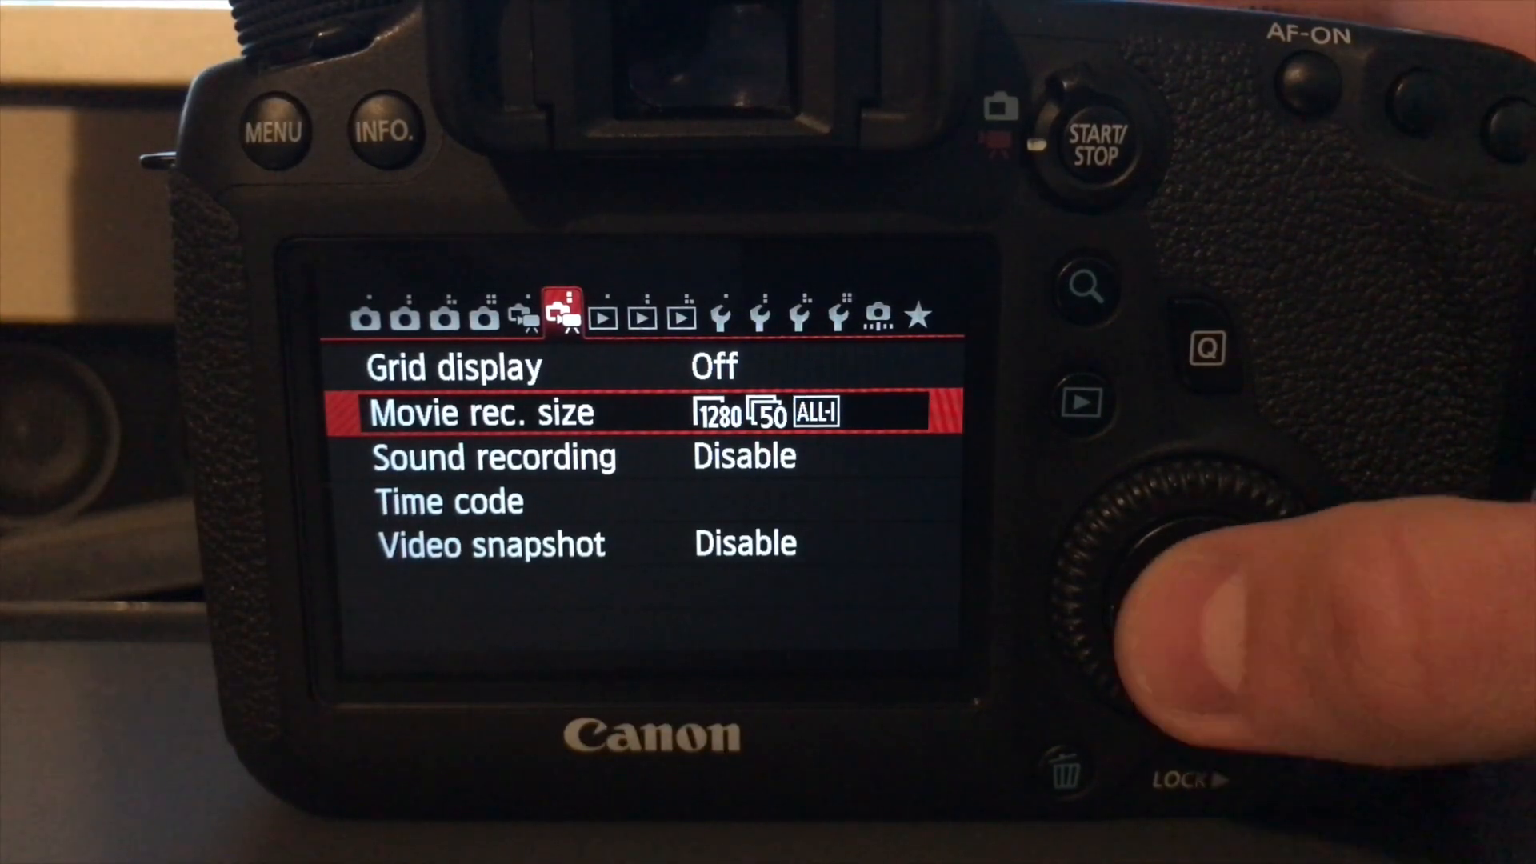
pyautogui.click(1199, 605)
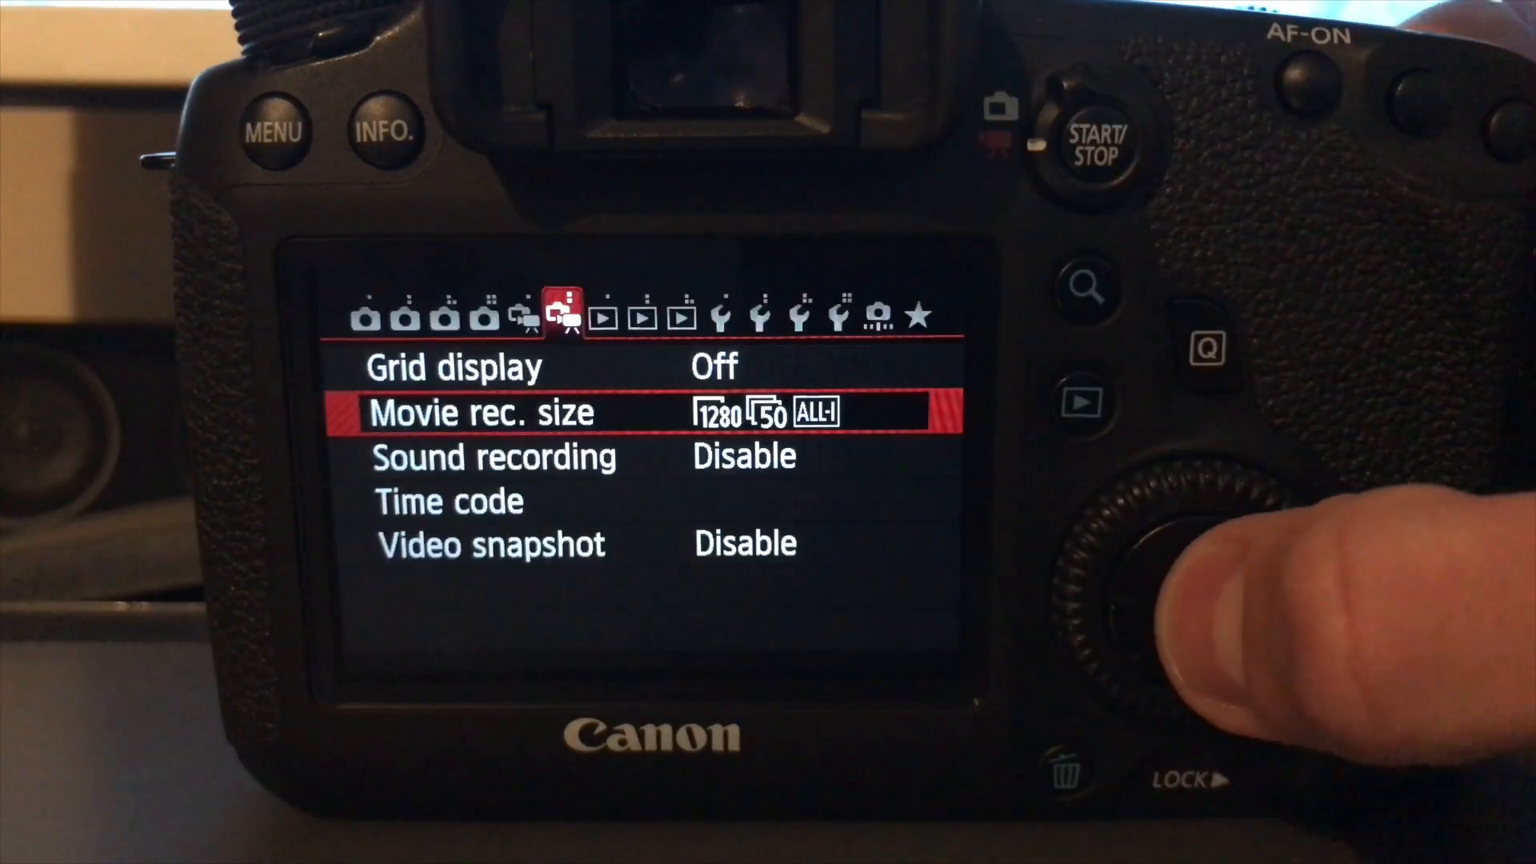
pyautogui.click(272, 132)
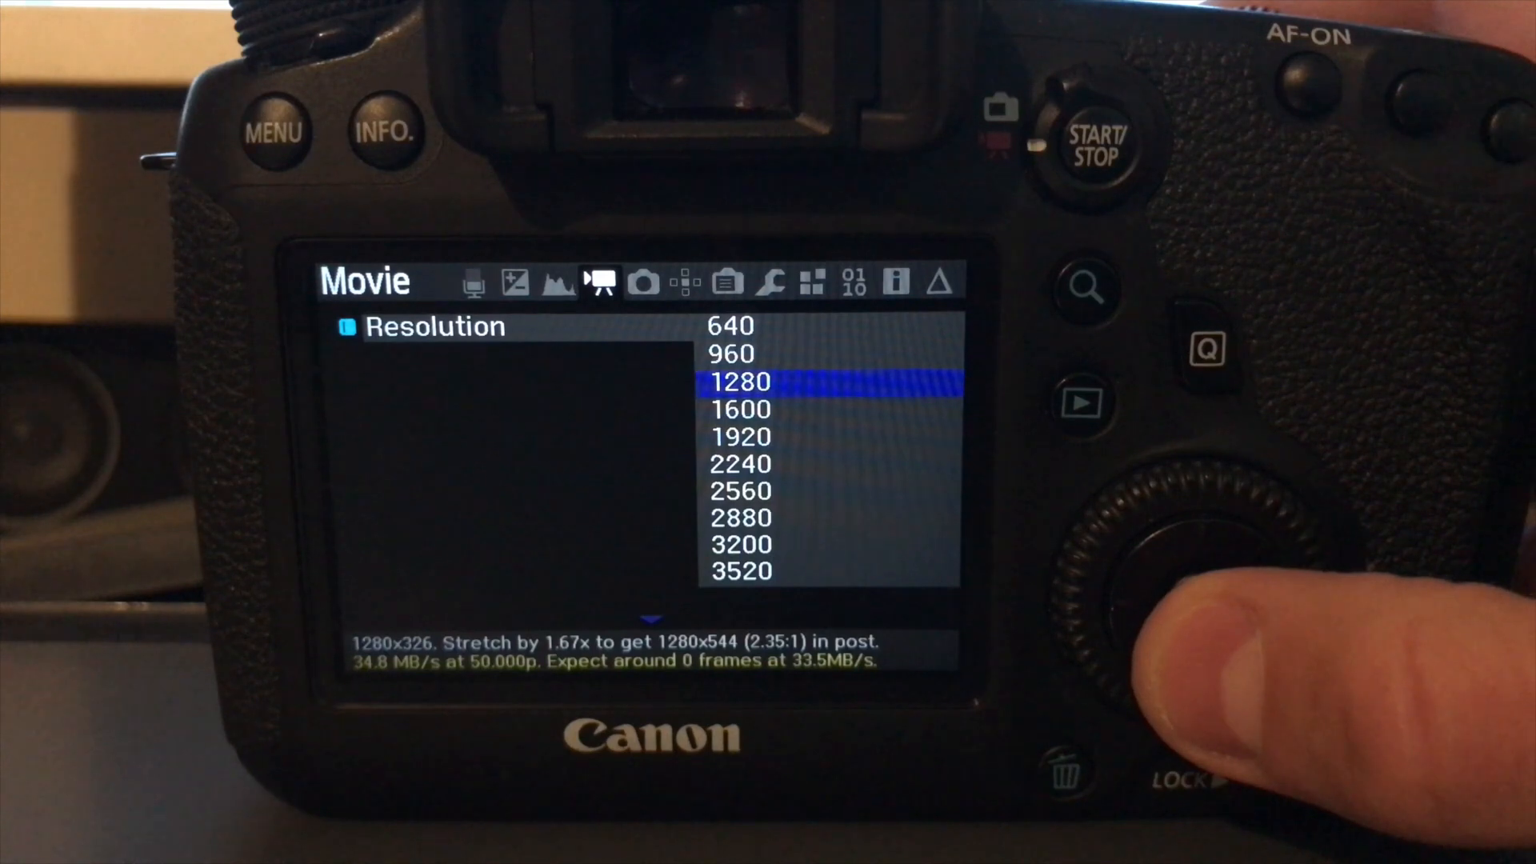
# - Scroll the raw Resolution setting from 1280 up to 1600 (1600x408)
pyautogui.scroll(-3)
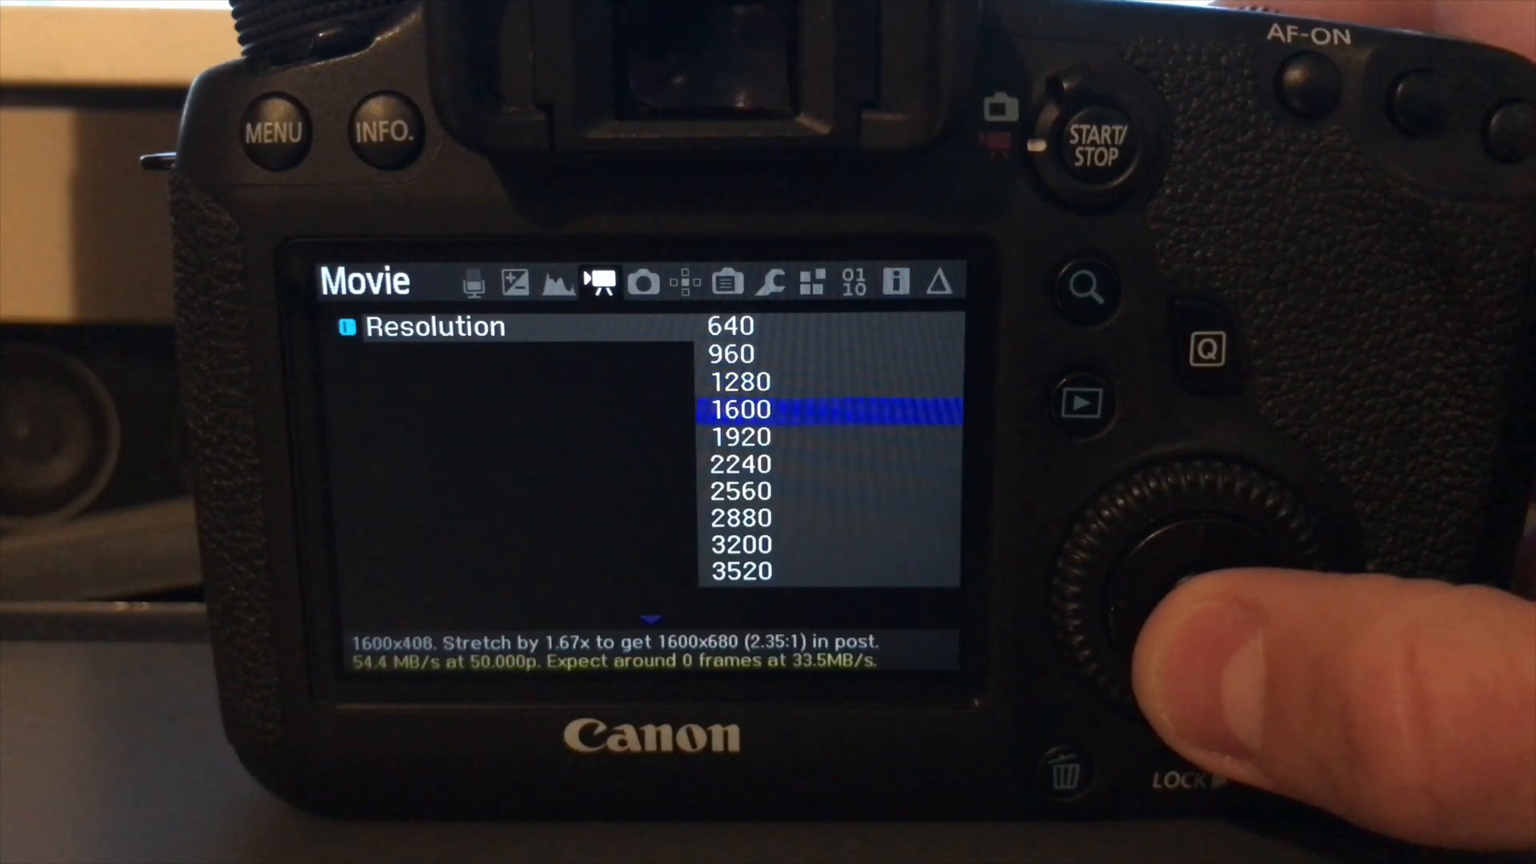